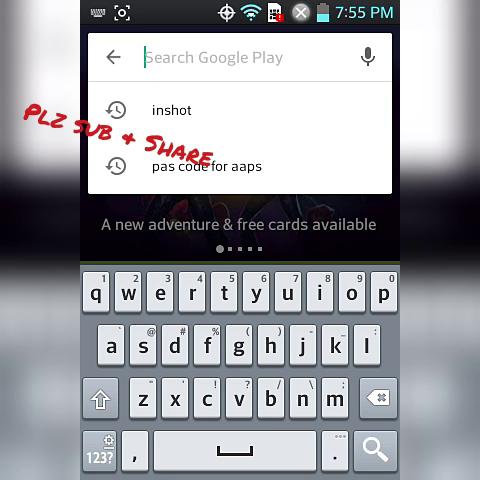
Search Play Store for 'inshot' and launch the InShot Video Editor from its listing.
click(176, 112)
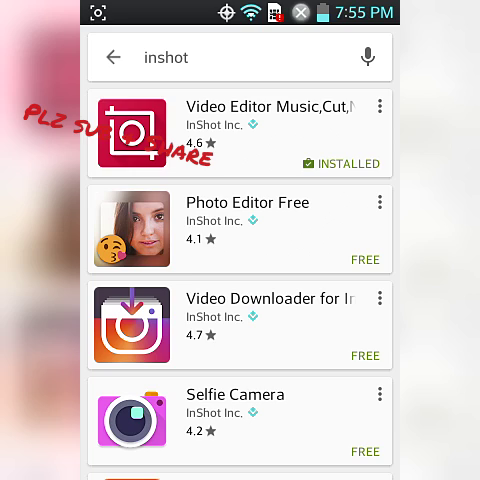
scroll(down, 3)
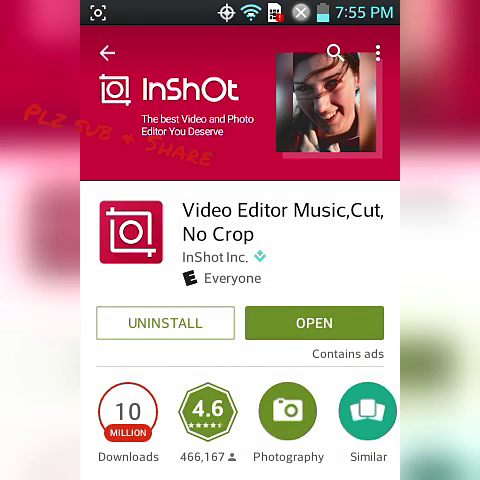
scroll(down, 3)
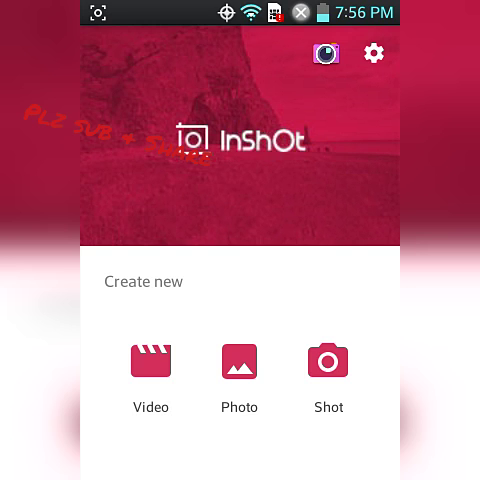
Start a new video project in InShot using the screen-recording clip.
click(152, 360)
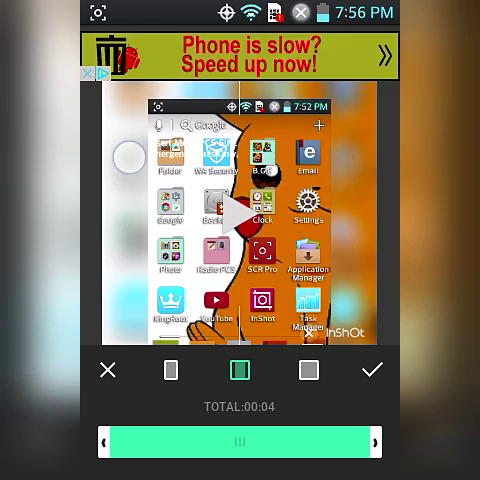
Bring up the Cut Video trim screen for the four-second clip.
click(170, 370)
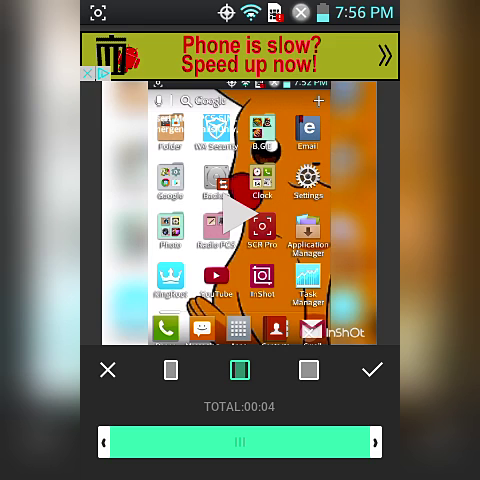
click(372, 368)
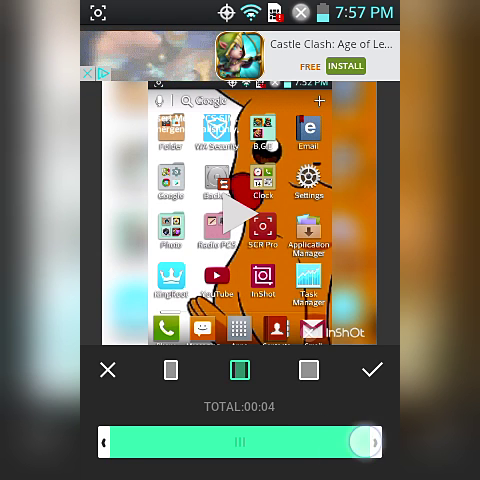
click(372, 368)
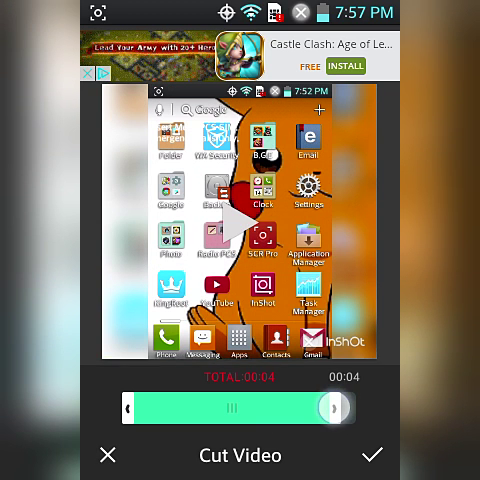
Trim the clip to roughly one second by pulling both handles inward and confirm.
drag(336, 412, 322, 412)
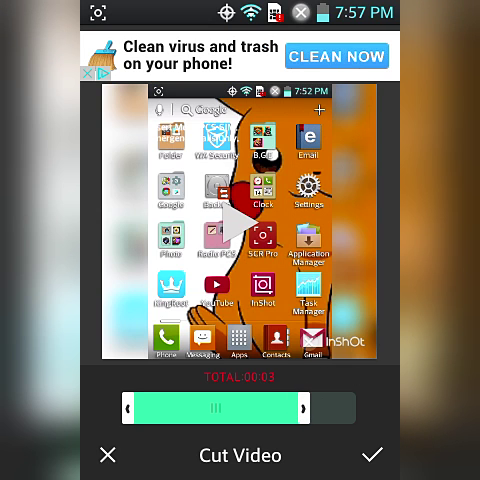
drag(130, 410, 200, 410)
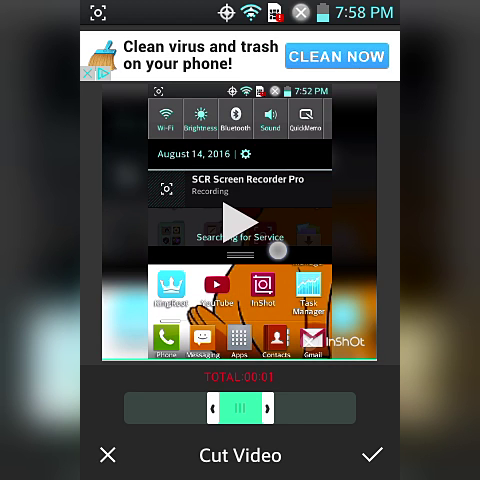
click(372, 456)
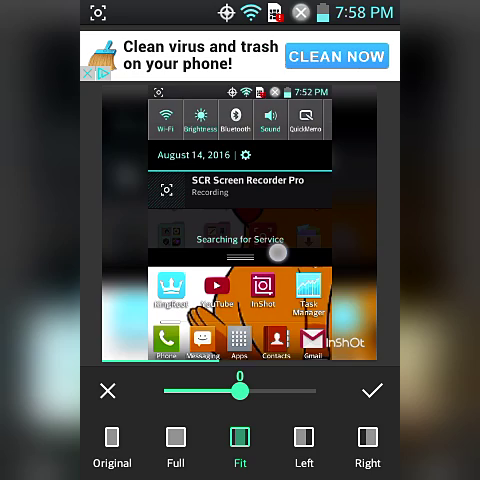
Adjust the clip size, try the Right position, settle on Fit and apply it.
drag(236, 392, 250, 392)
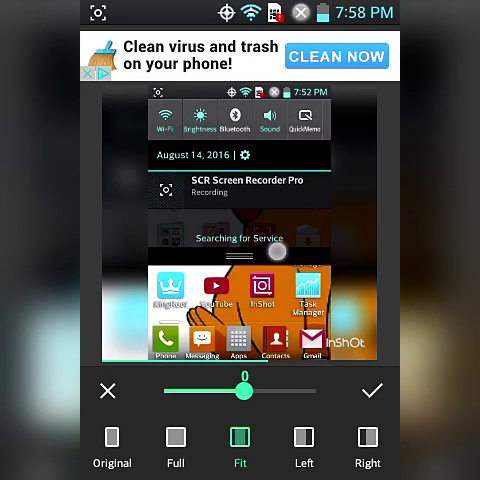
click(366, 448)
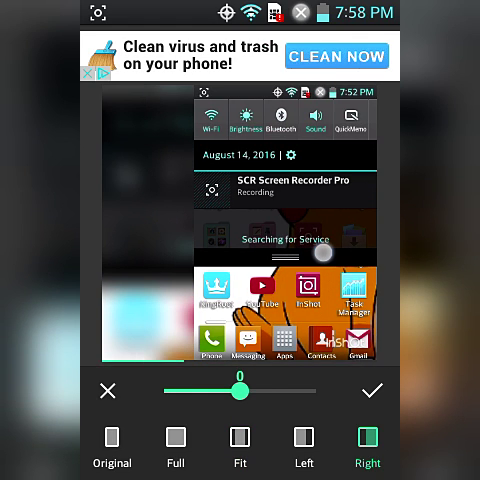
click(238, 450)
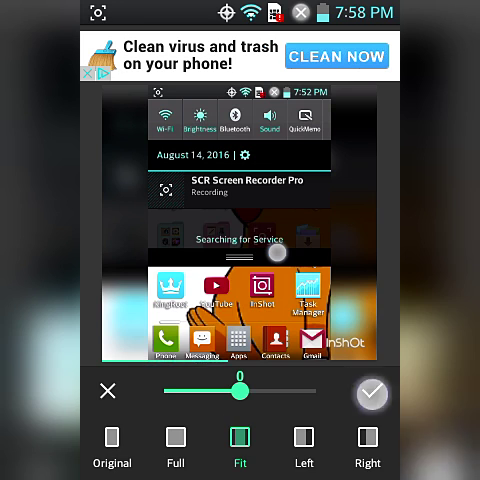
click(372, 392)
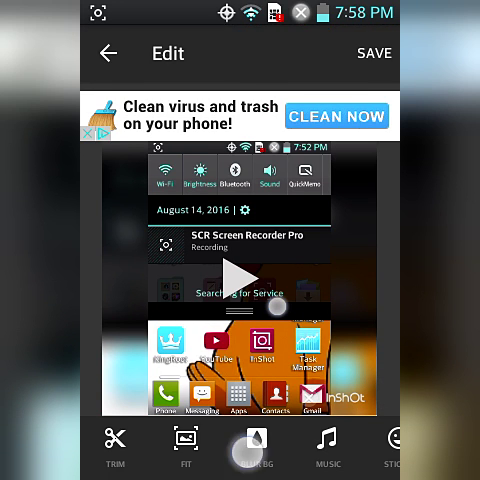
Set background blur to level 2, dismiss the watermark offer, and apply it.
click(240, 448)
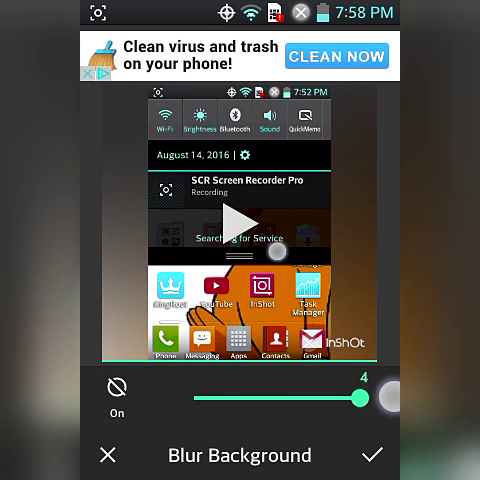
drag(360, 398, 236, 398)
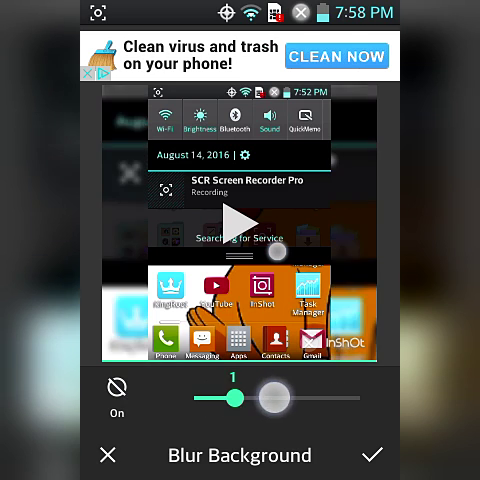
drag(232, 398, 272, 398)
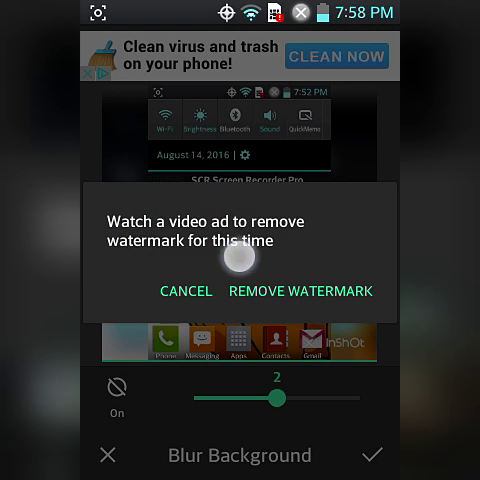
click(292, 290)
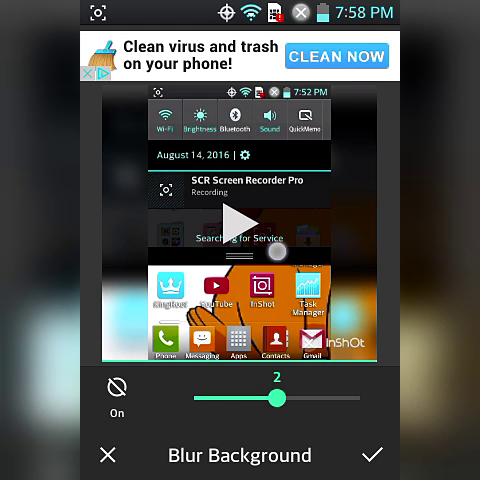
click(106, 452)
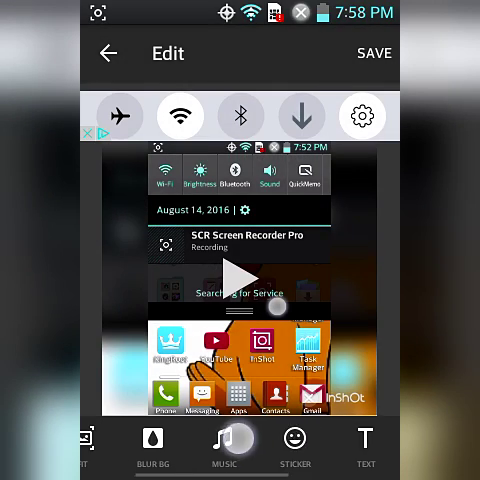
Add the alien emoji sticker from the sticker collection and place it top-right.
click(294, 444)
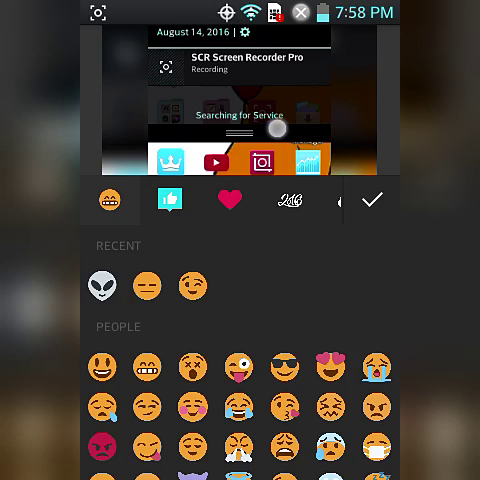
click(96, 286)
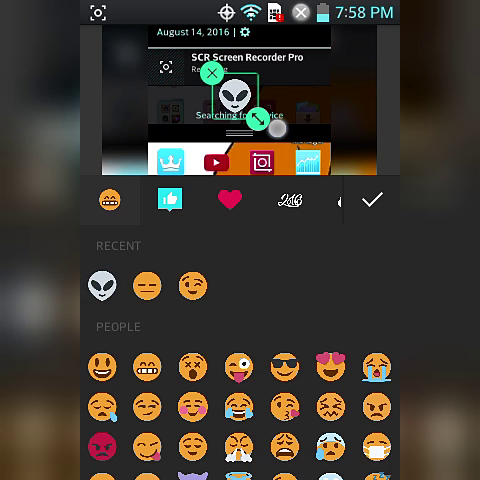
click(228, 200)
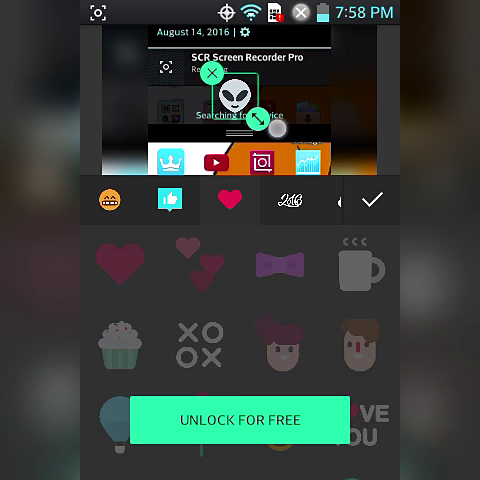
click(110, 200)
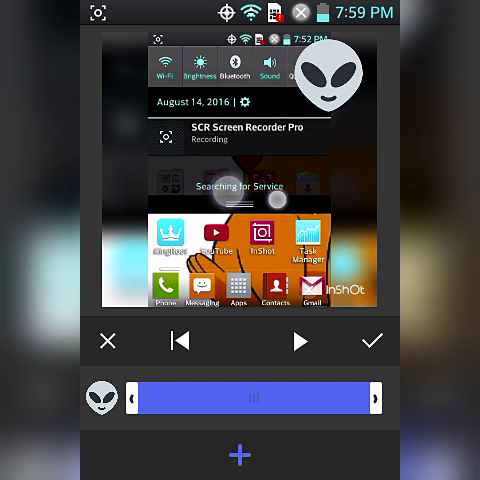
click(300, 340)
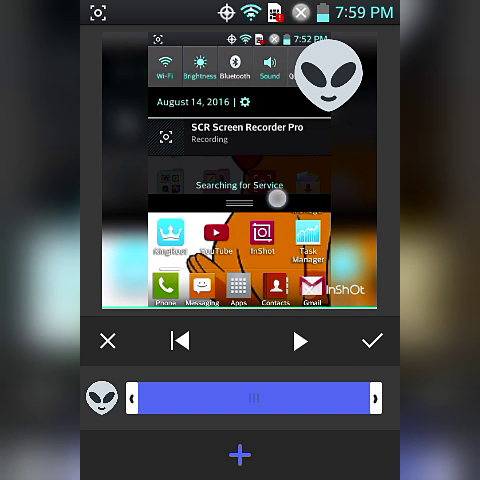
Limit the alien sticker to the clip's later part, preview and confirm it.
drag(130, 404, 264, 404)
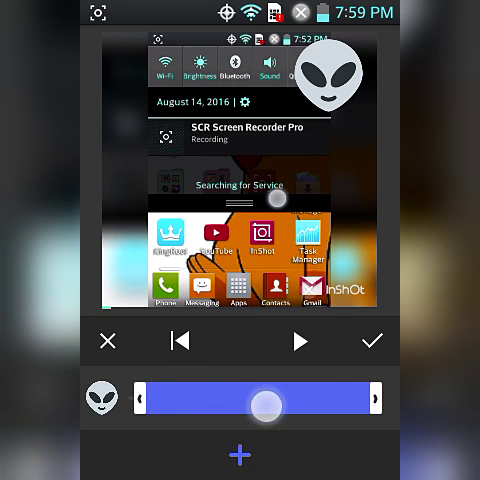
drag(264, 404, 356, 404)
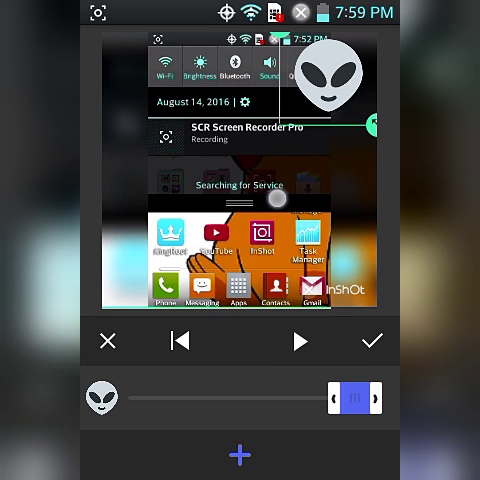
click(298, 340)
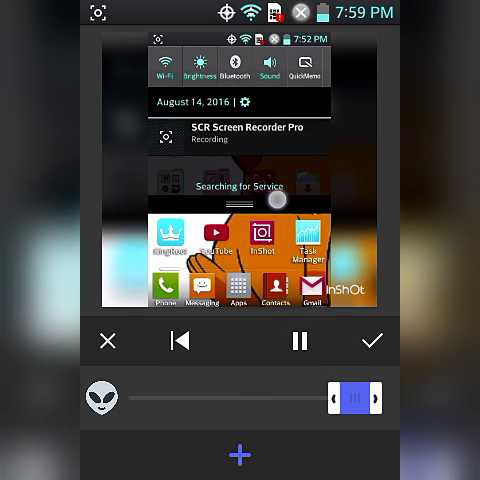
click(298, 340)
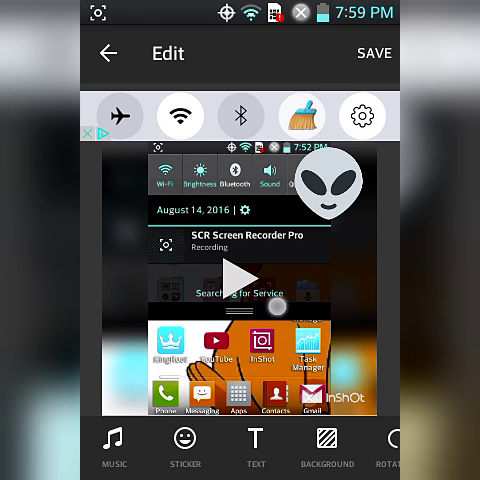
Add a 'Plz Sub' caption, adjust how long it shows, and confirm it.
click(256, 448)
text(Plz Sub)
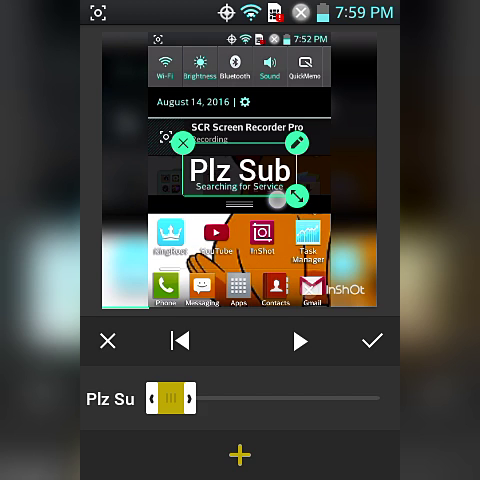
drag(160, 396, 184, 396)
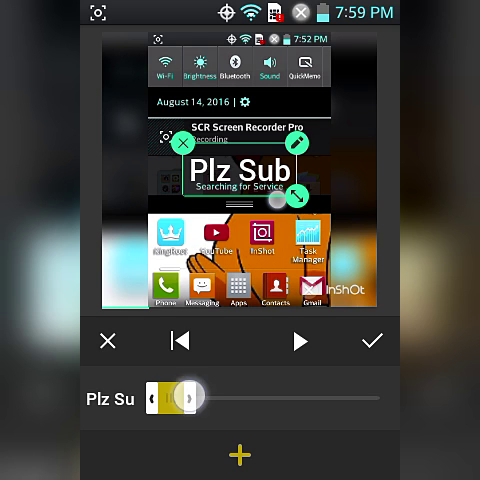
click(300, 340)
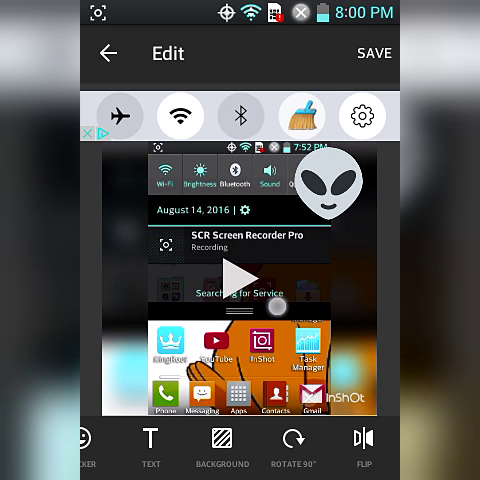
Leave InShot for the home screen and pull down the notification shade.
click(292, 440)
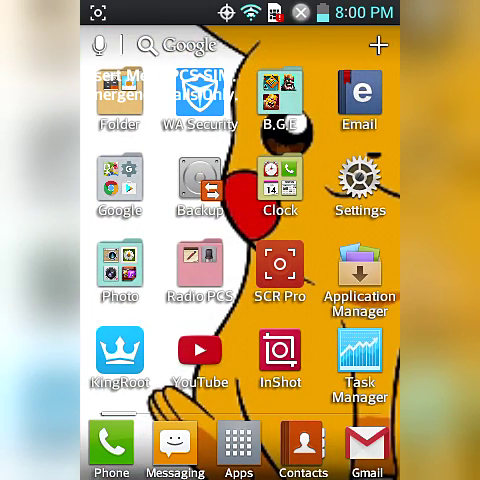
drag(240, 10, 240, 300)
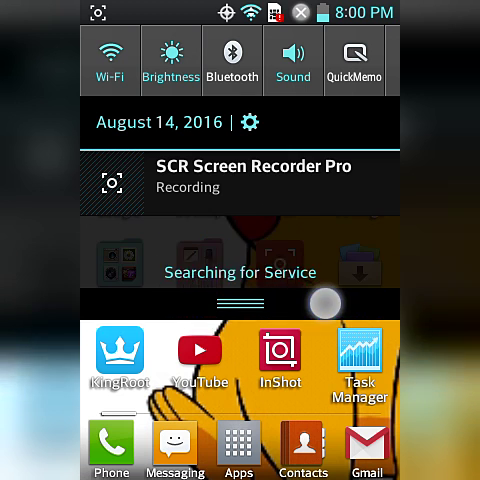